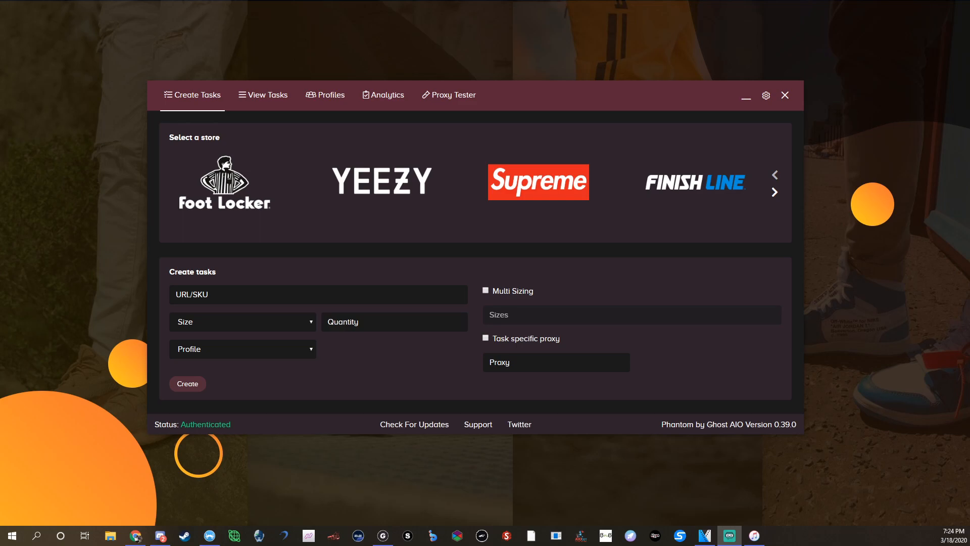
mouse_move(274, 94)
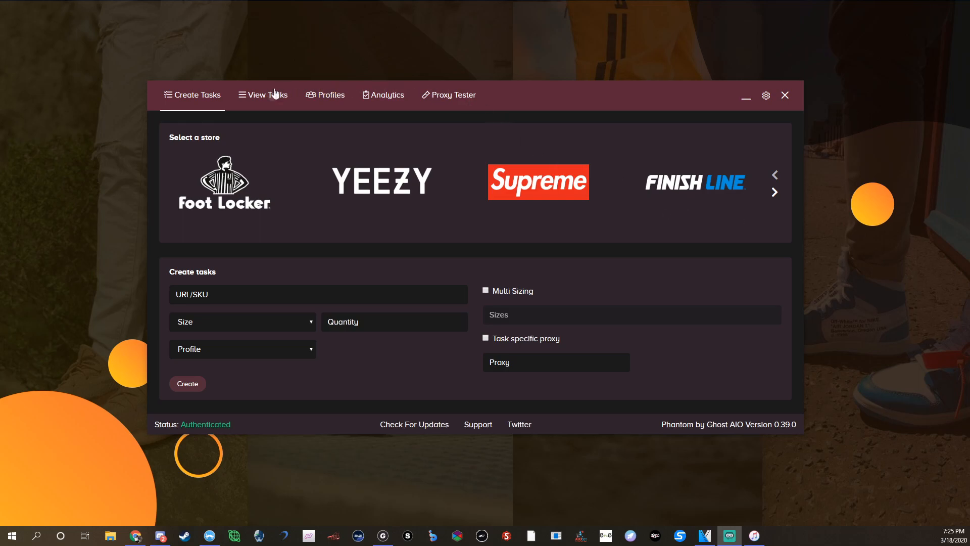
From View Tasks, launch the Cookie Harvester with YeezySupply selected and move its window right
left_click(263, 95)
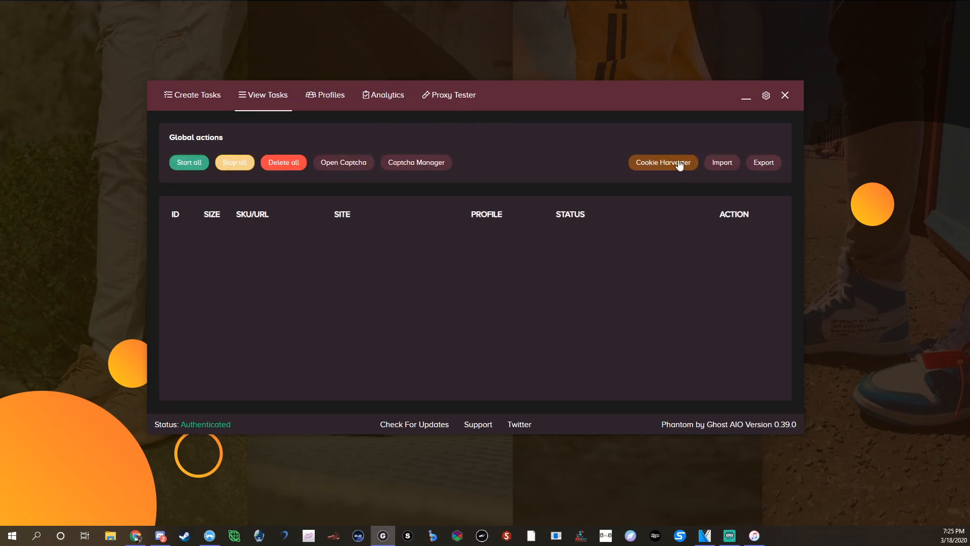
left_click(661, 162)
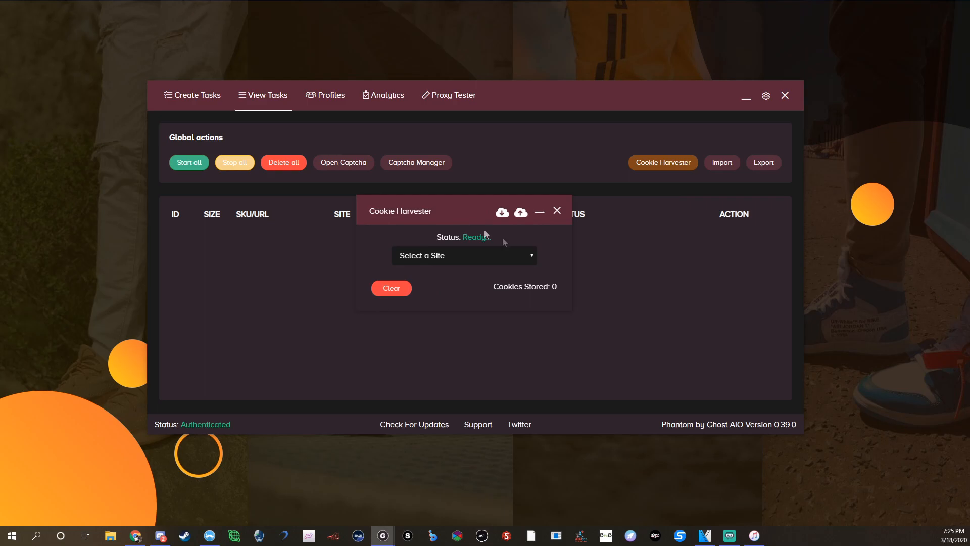
left_click(463, 255)
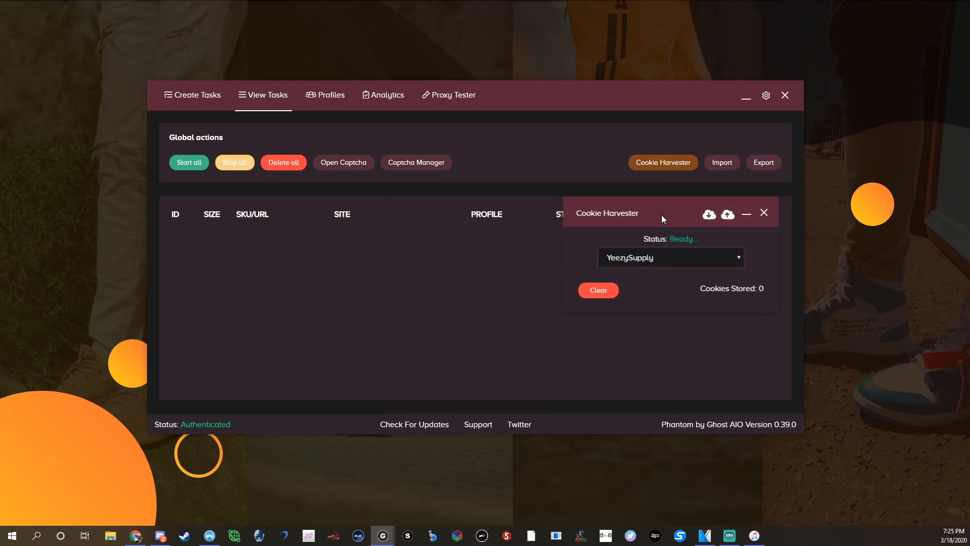
left_click_drag(606, 212, 678, 186)
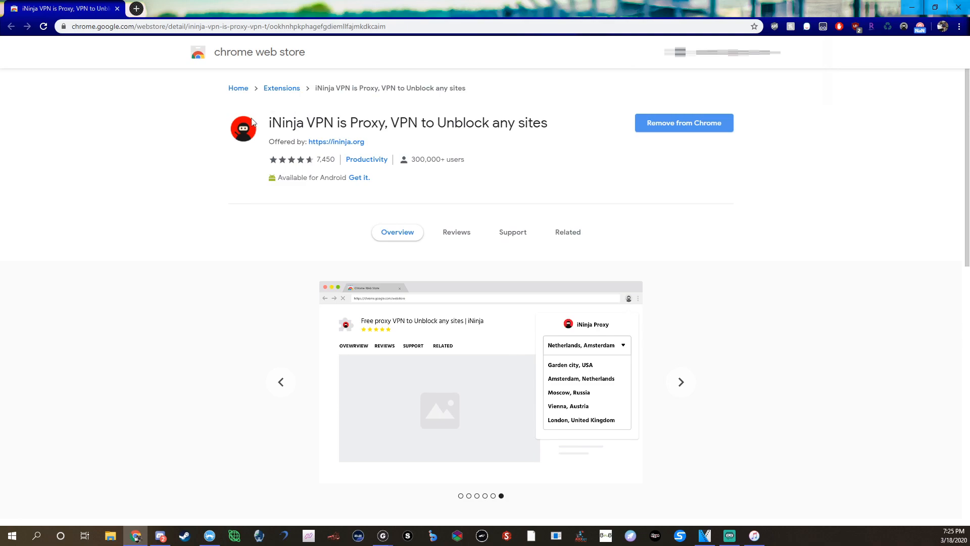
mouse_move(272, 122)
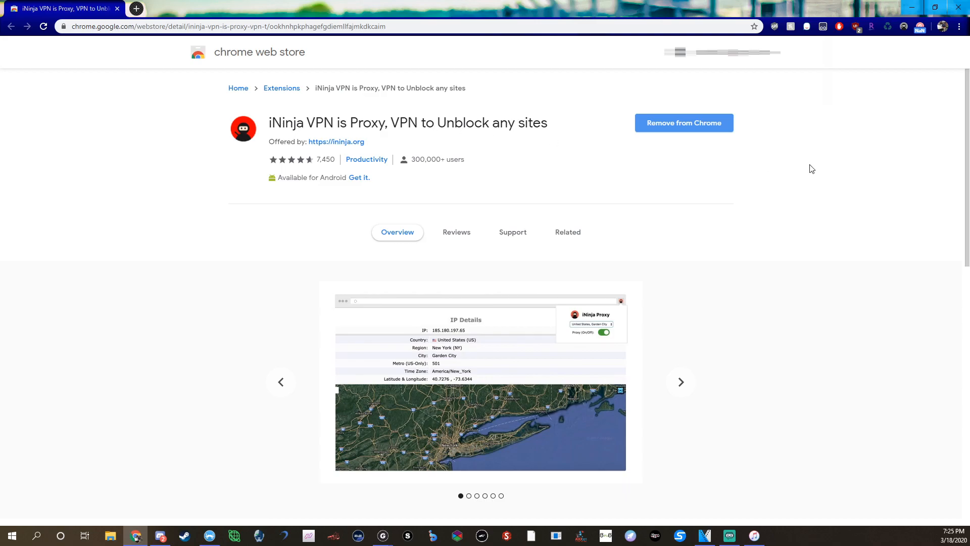
View the iNinja VPN extension's Chrome Web Store page, then bring up the Ghost Cookies extension
left_click(680, 382)
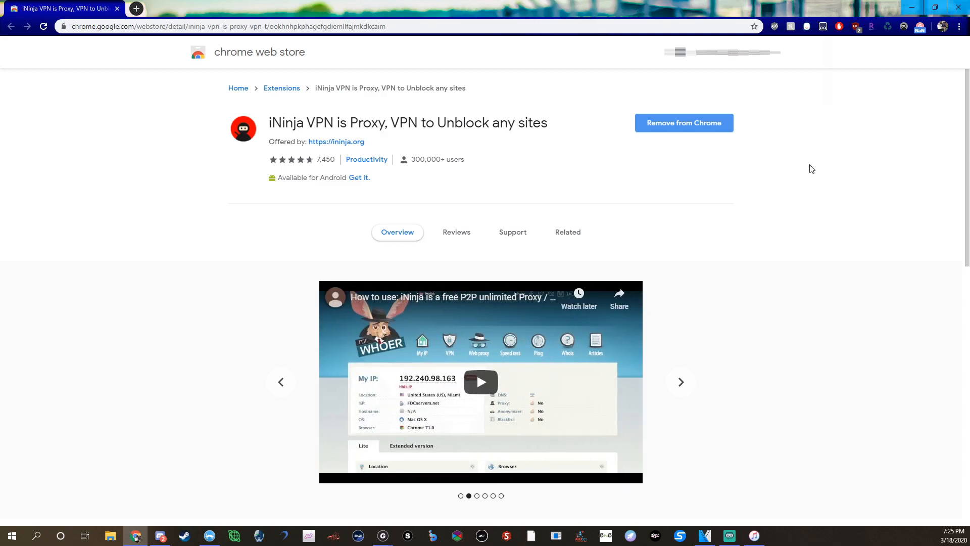
mouse_move(885, 86)
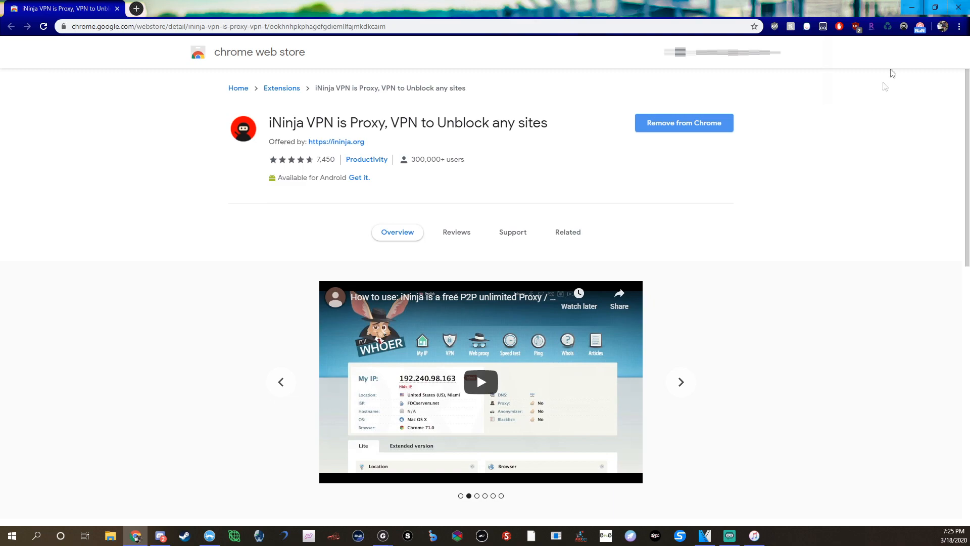
mouse_move(704, 112)
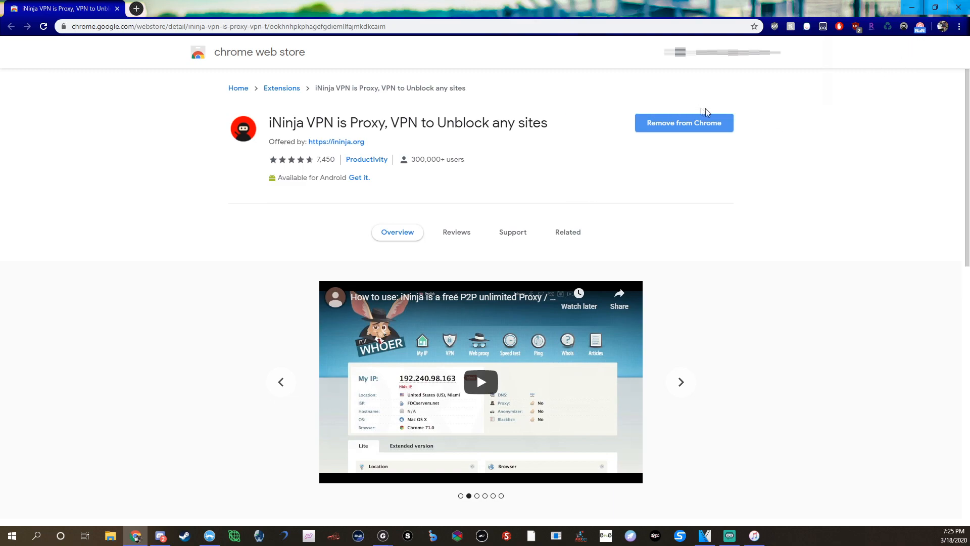
left_click(679, 382)
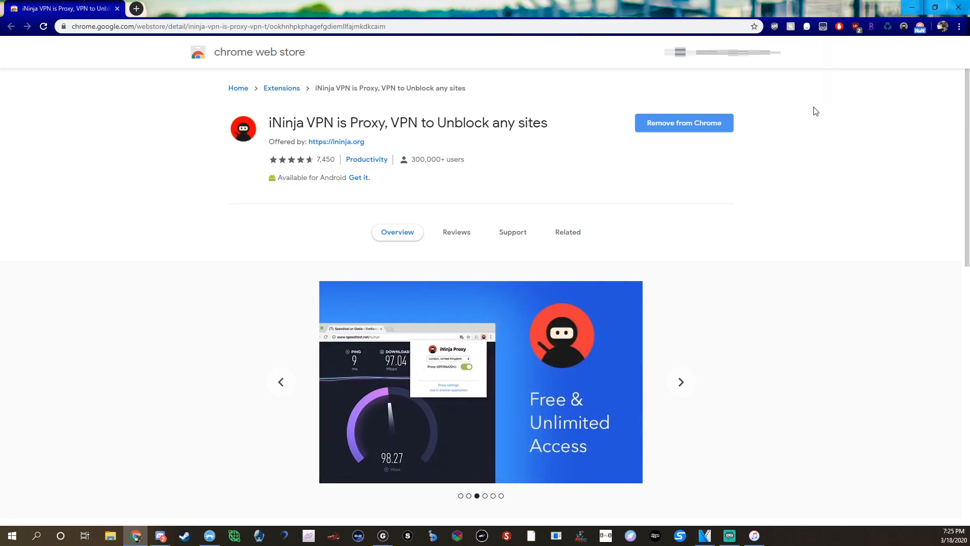
mouse_move(827, 108)
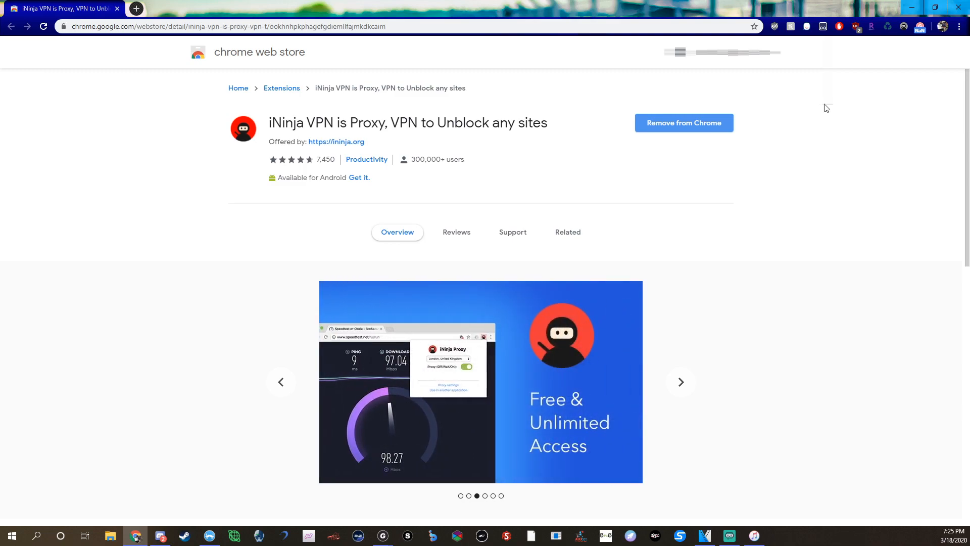
mouse_move(451, 113)
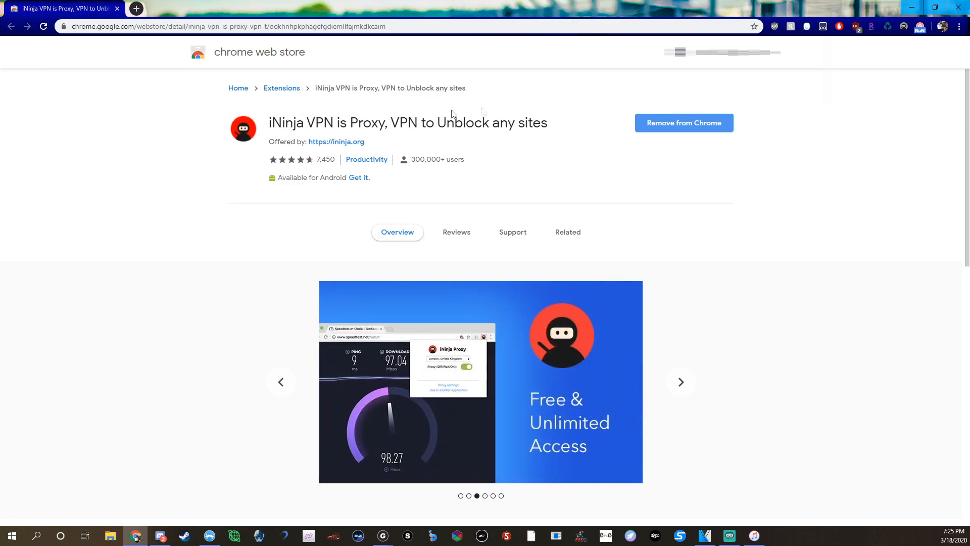
left_click(680, 382)
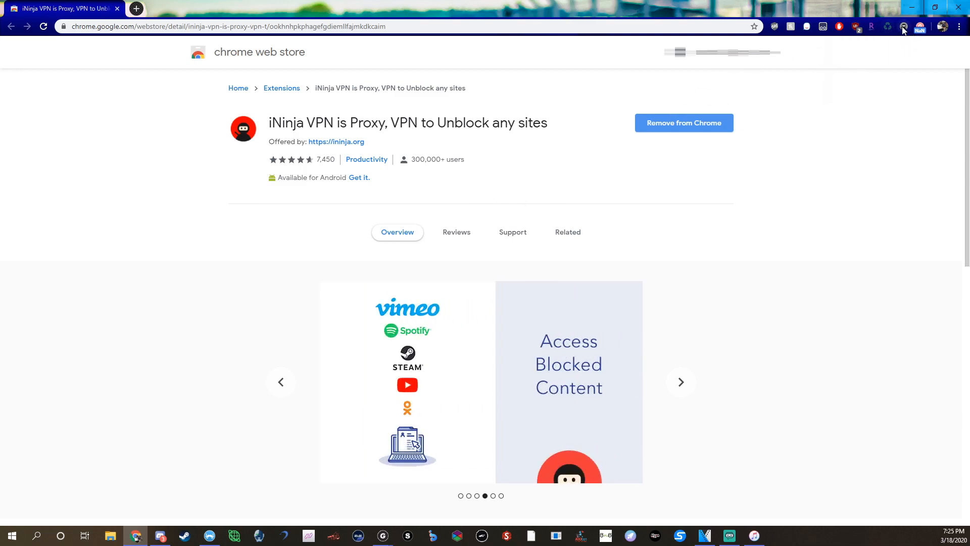
mouse_move(902, 26)
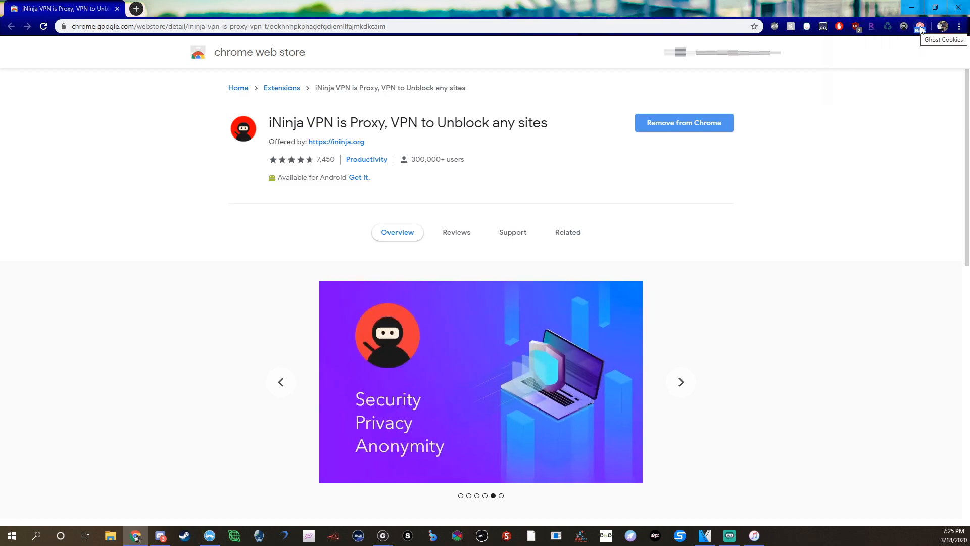
left_click(921, 27)
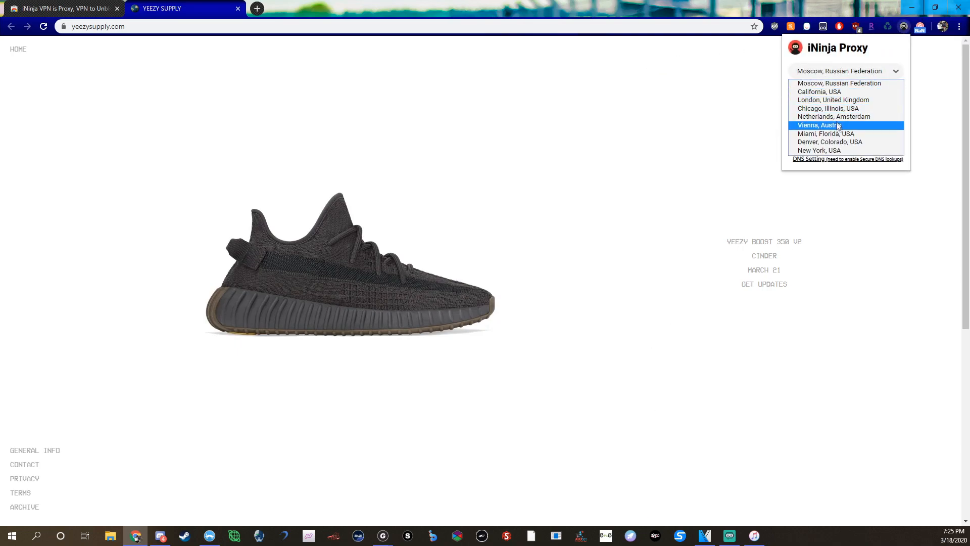
mouse_move(860, 91)
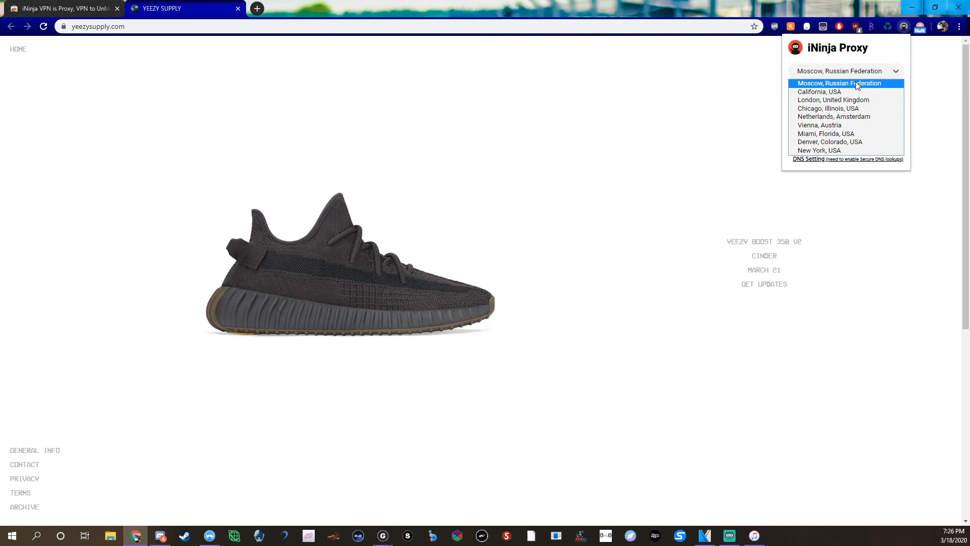
Route the iNinja proxy through Moscow, Russian Federation with the proxy switched on
left_click(840, 83)
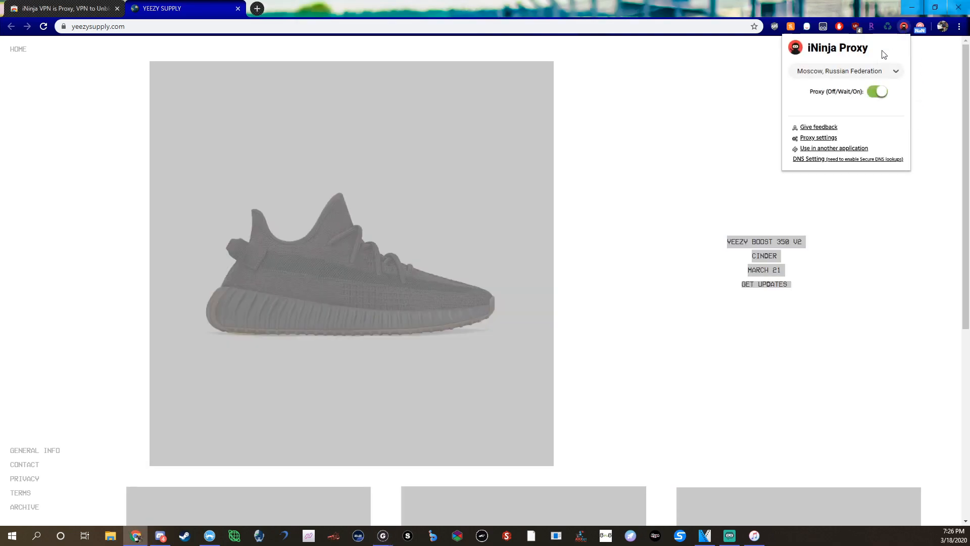
Proxy via Denver, Colorado, USA, then Vienna, Austria, bringing stored cookies to 32
left_click(877, 92)
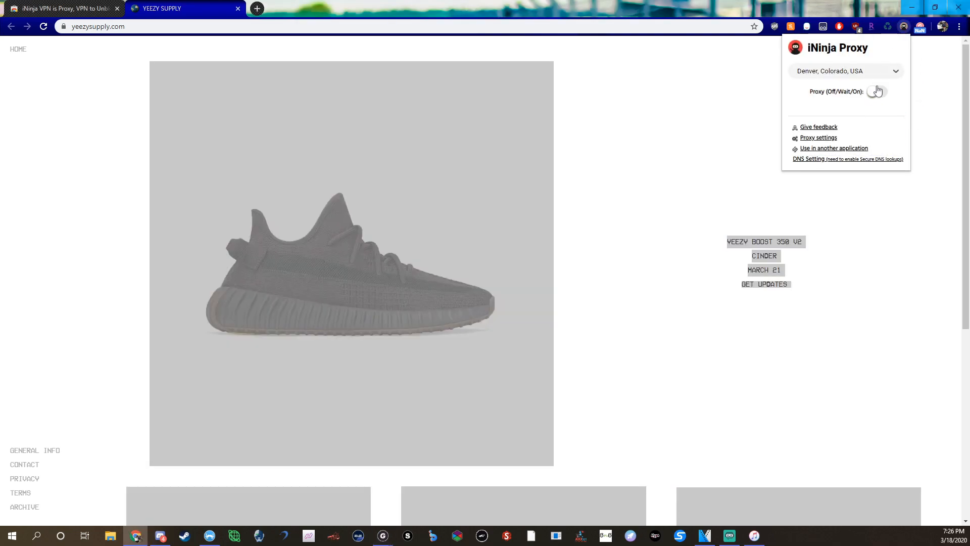
left_click(876, 92)
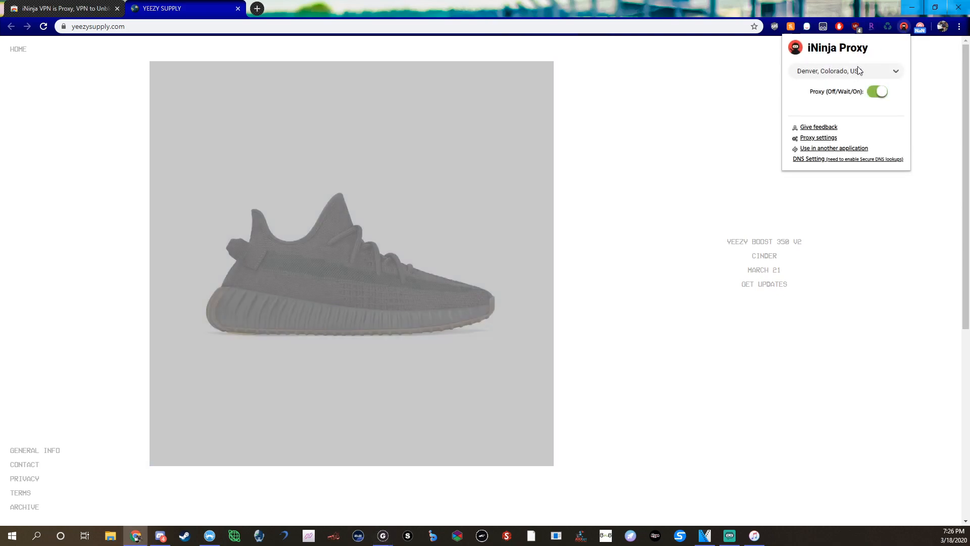
left_click(846, 71)
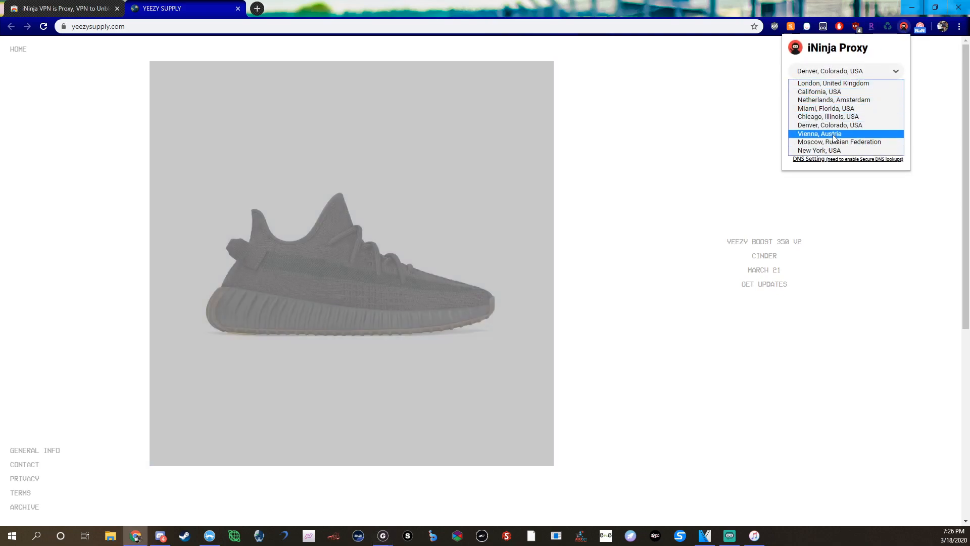
left_click(819, 134)
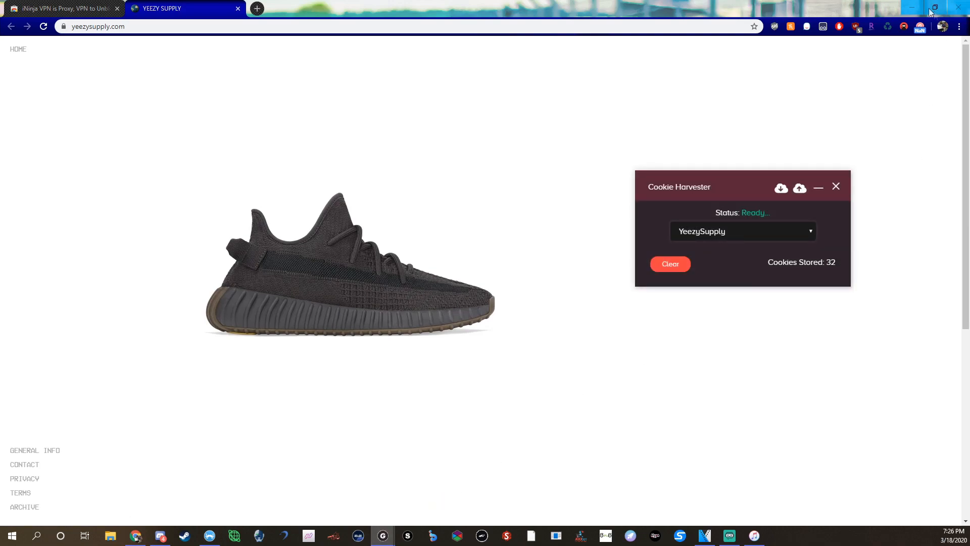
mouse_move(919, 26)
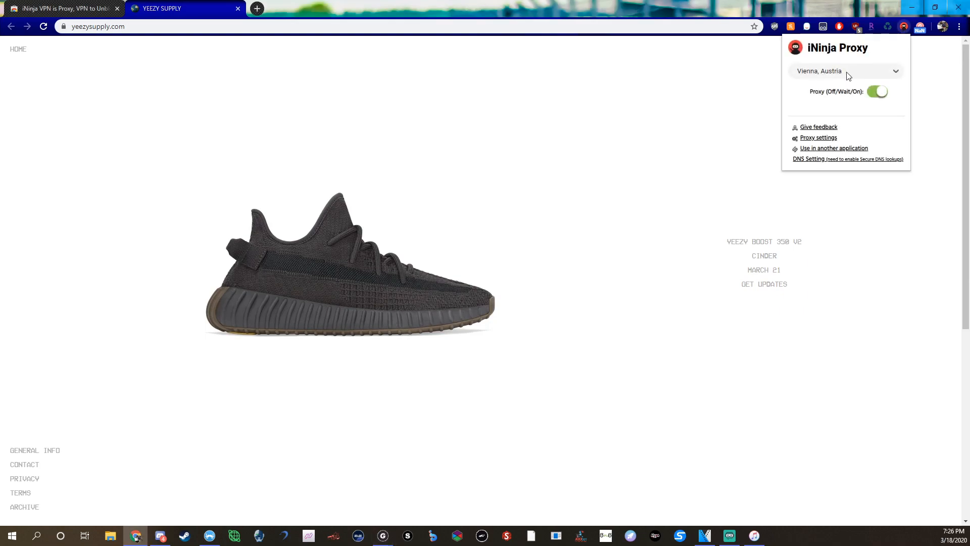
Reconnect the proxy through Miami, Florida, USA, raising stored cookies to 37
left_click(877, 92)
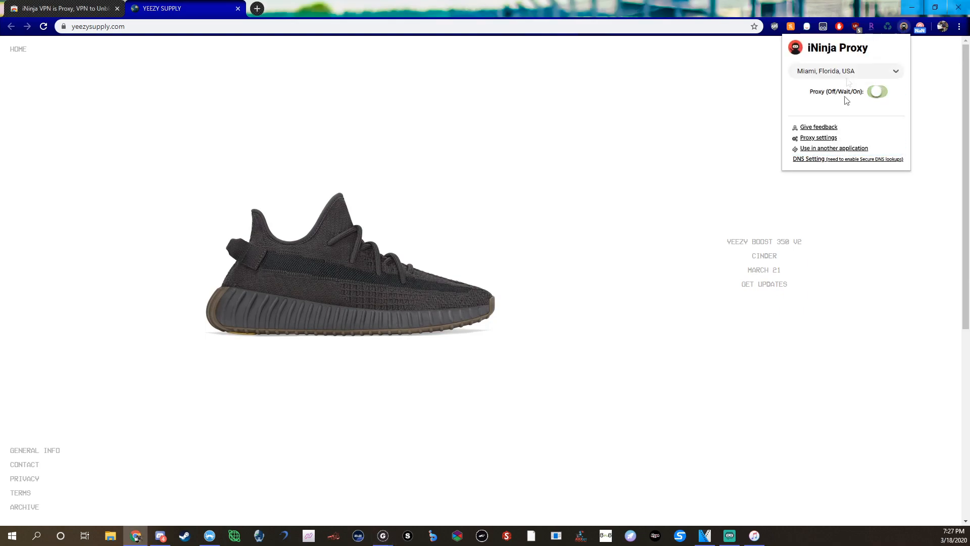
left_click(877, 91)
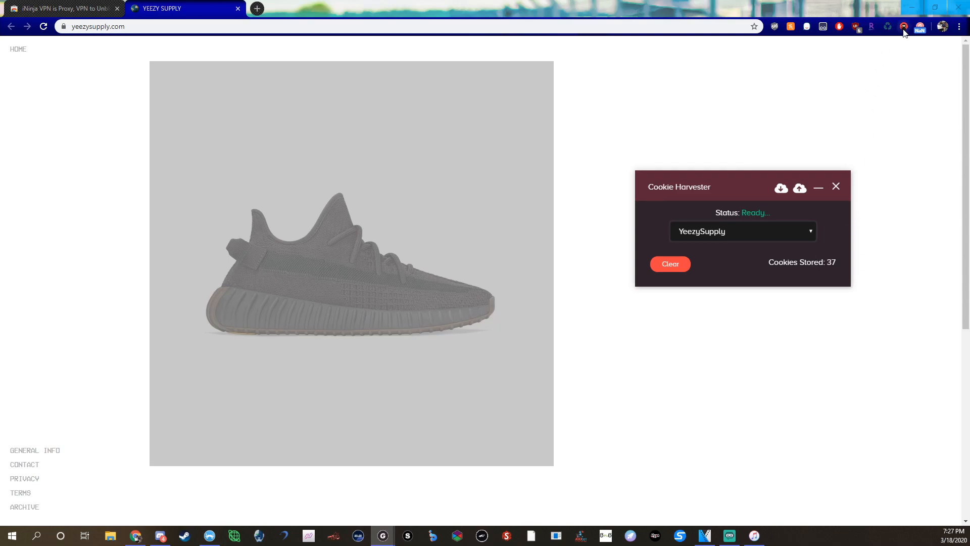
Pick another iNinja proxy city so the harvester climbs to 46 YeezySupply cookies
left_click(903, 26)
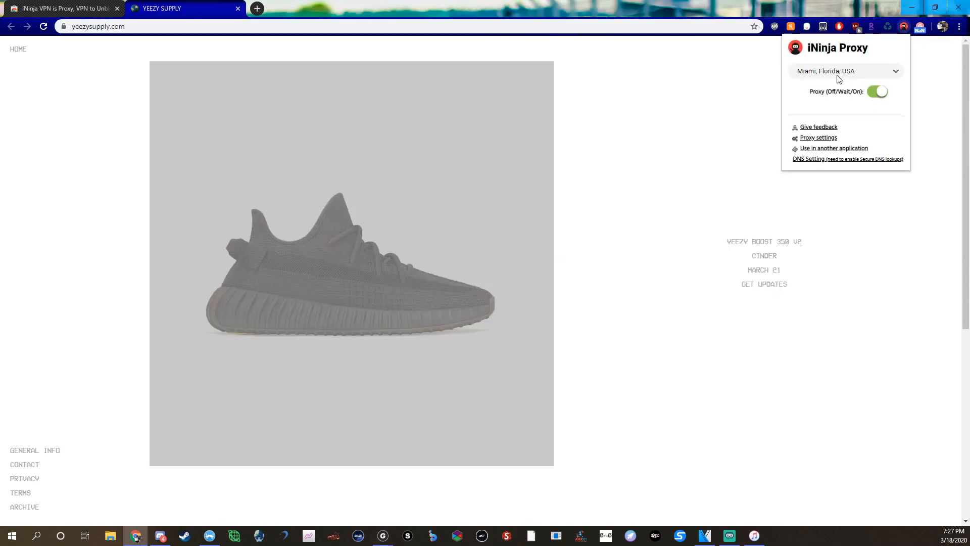
left_click(877, 92)
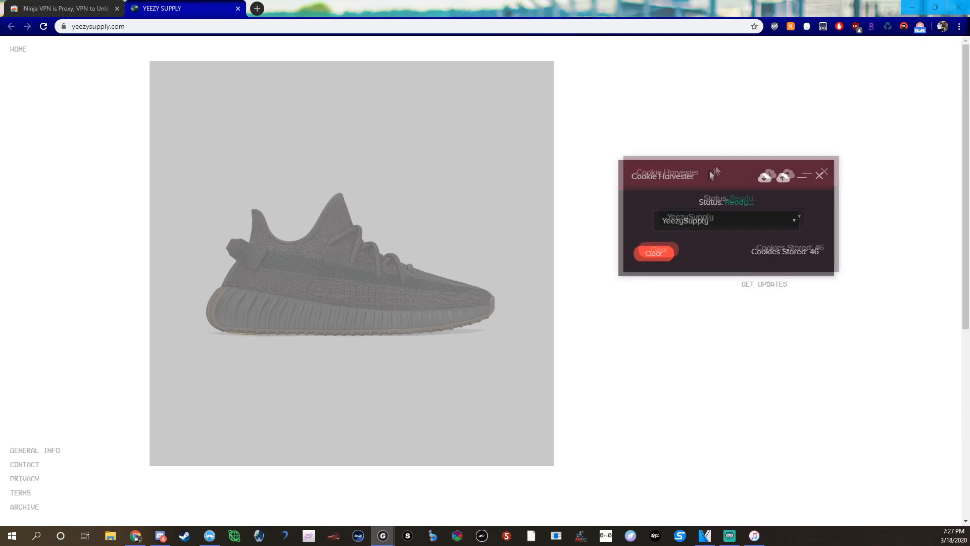
Move the Cookie Harvester window, showing 46 cookies stored, up and to the right
left_click_drag(662, 175, 696, 151)
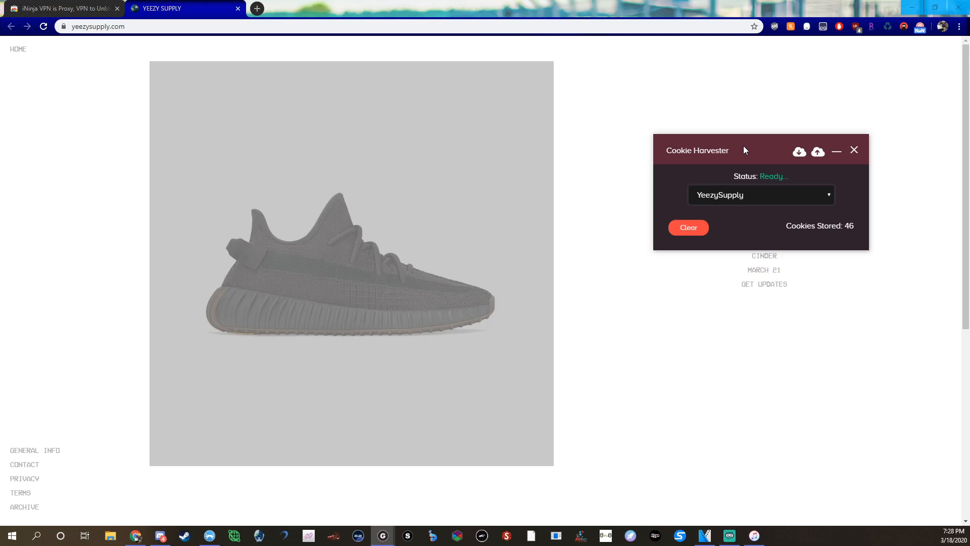
mouse_move(815, 38)
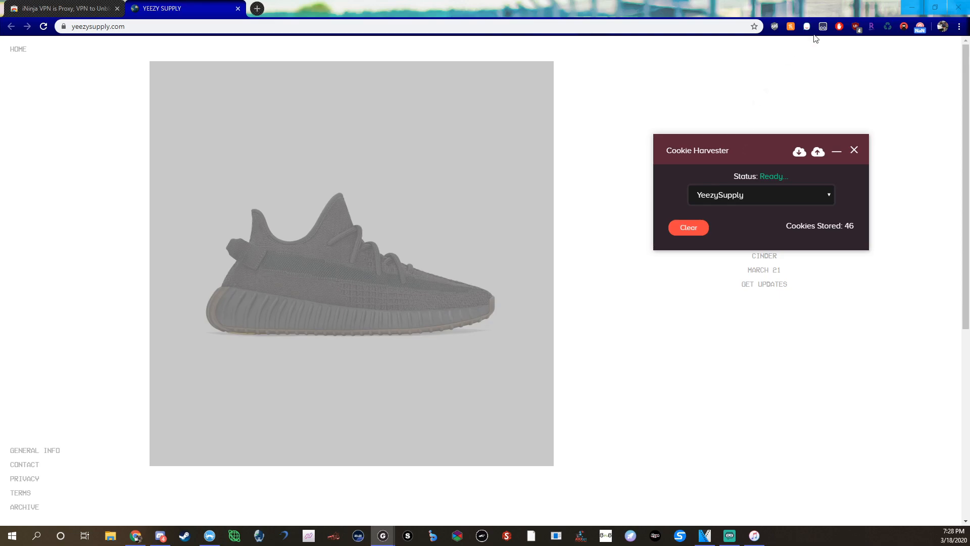
mouse_move(790, 140)
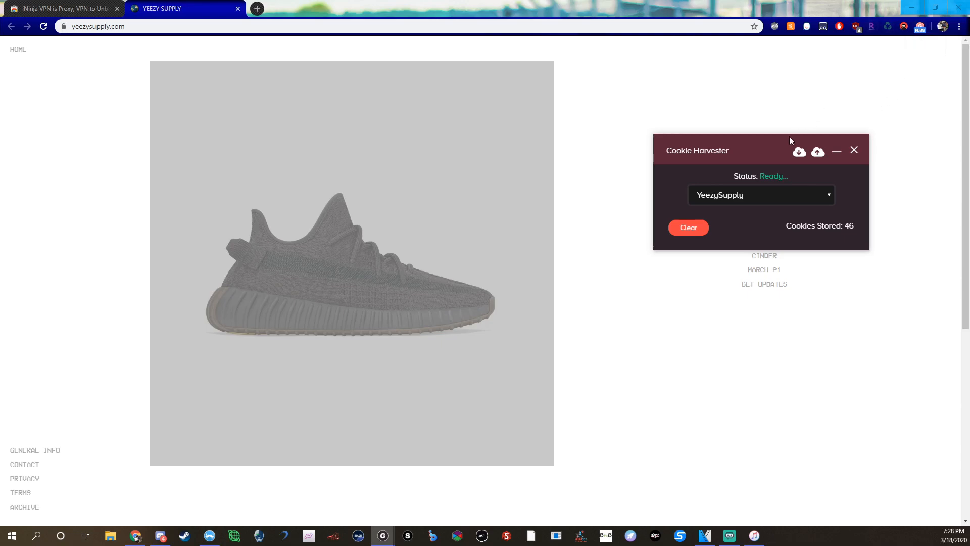
mouse_move(789, 141)
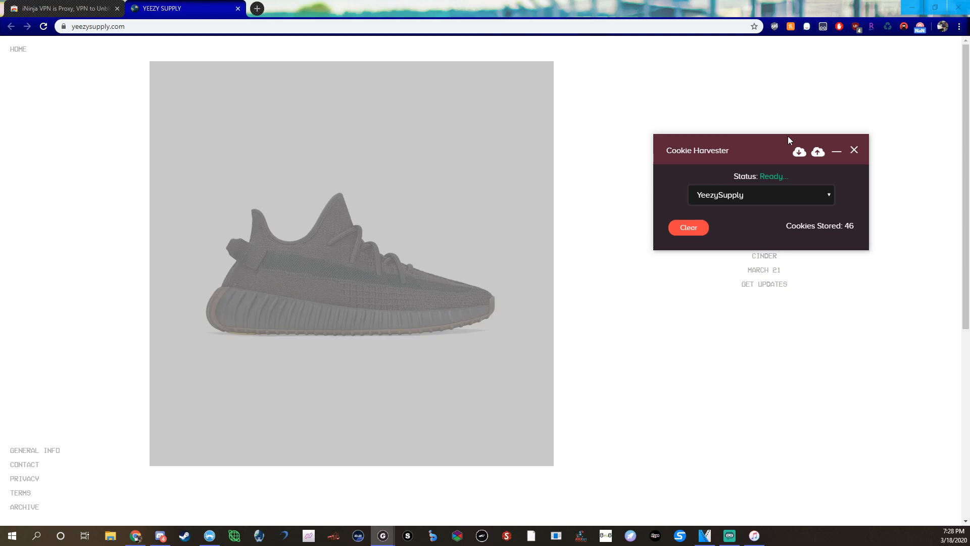
mouse_move(757, 144)
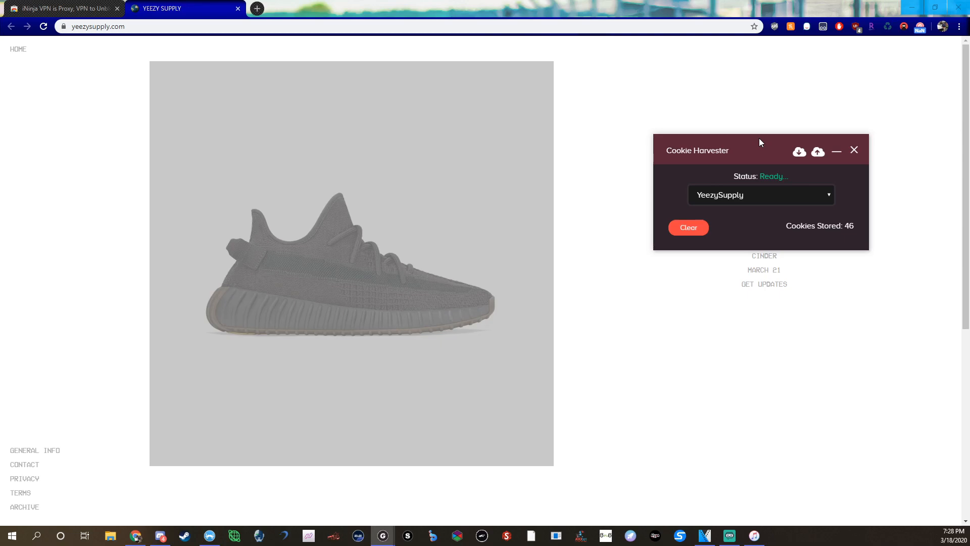
mouse_move(771, 148)
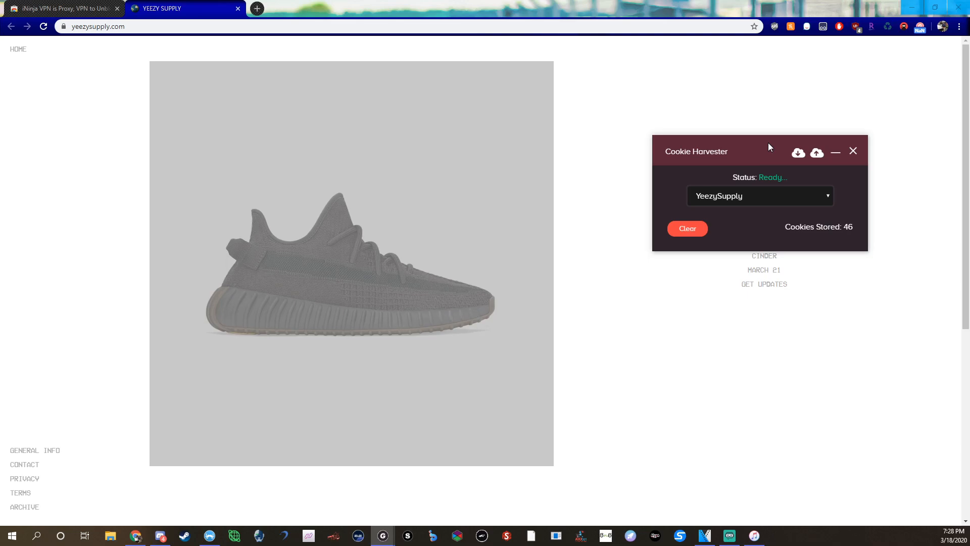
mouse_move(765, 155)
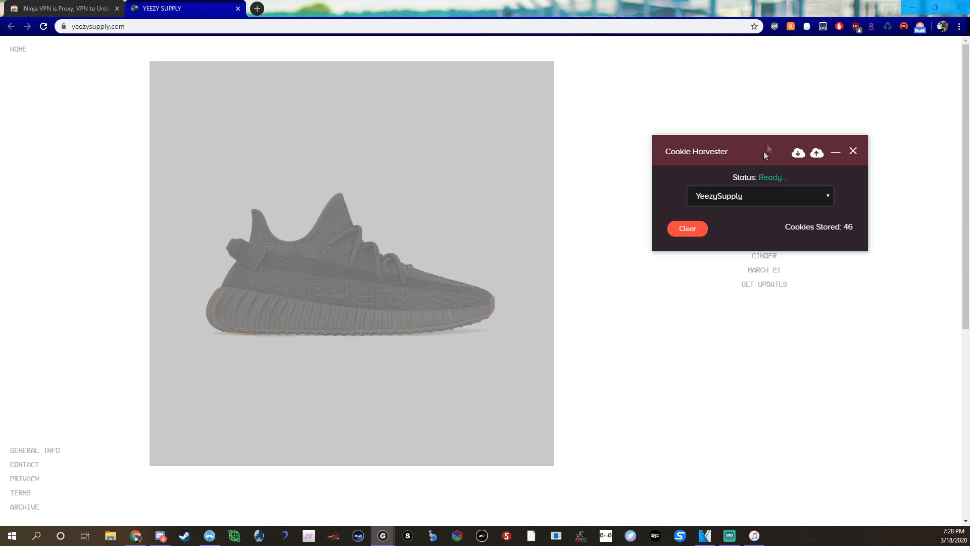